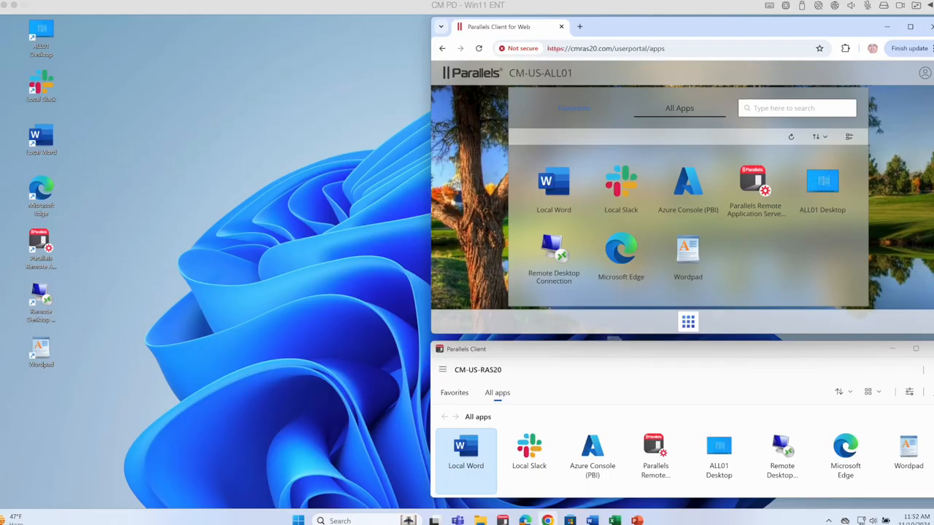
{"action": "mouse_move", "coordinate": [83, 469]}
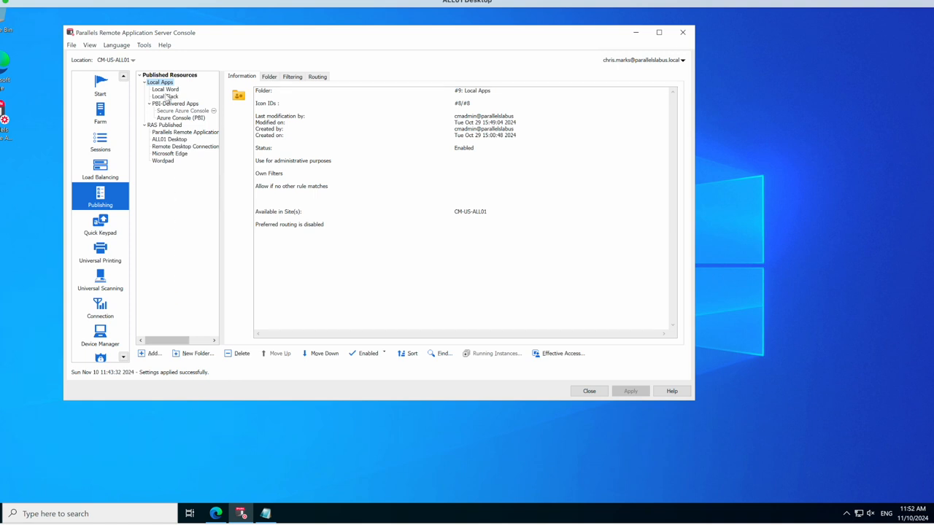
{"action": "mouse_move", "coordinate": [166, 99]}
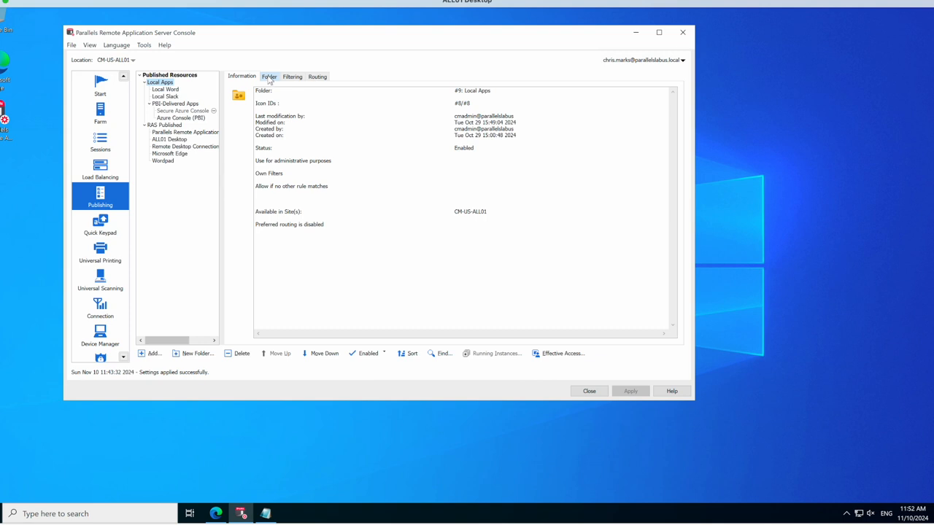
Display the Local Apps folder settings: name, empty description, Enabled, administrative-purposes checked.
{"action": "left_click", "coordinate": [269, 77]}
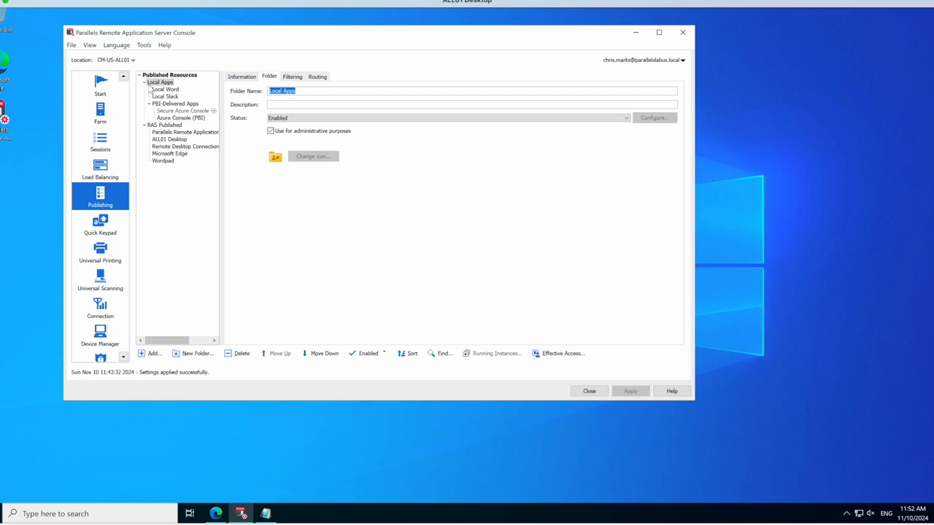
{"action": "mouse_move", "coordinate": [150, 107]}
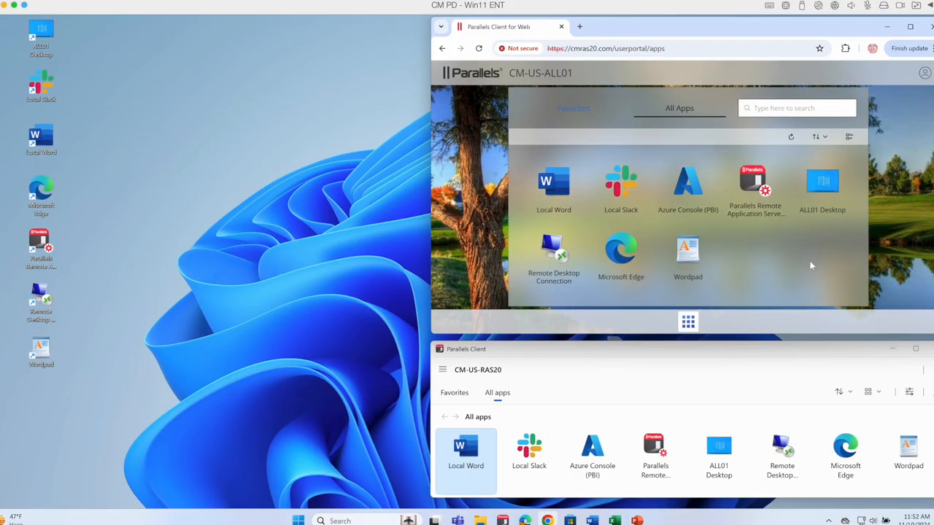
{"action": "mouse_move", "coordinate": [438, 243]}
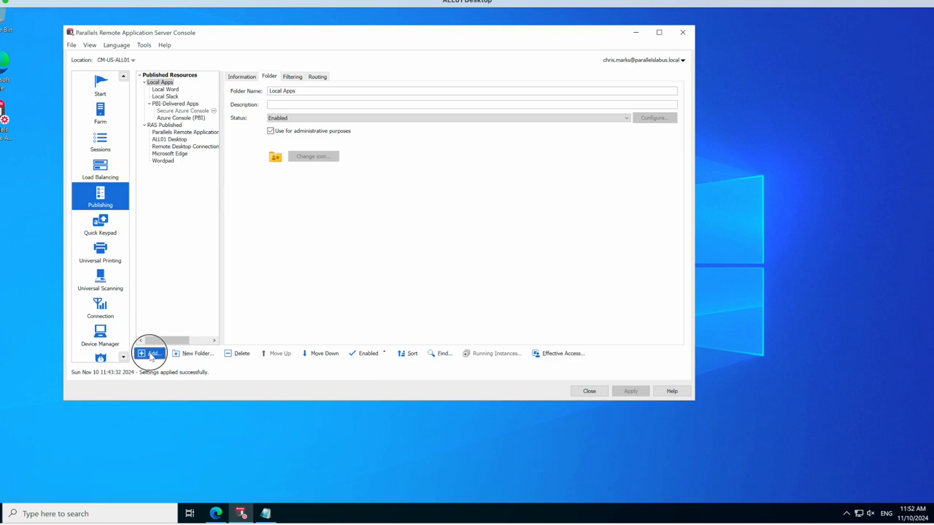
Add a local-device application named Local Excel with the Excel icon and EXCEL.EXE target.
{"action": "left_click", "coordinate": [153, 353]}
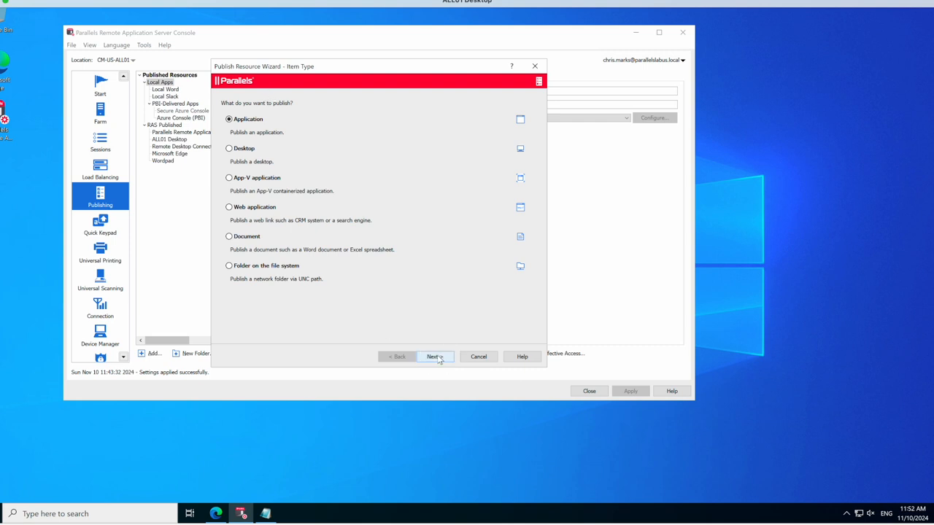
{"action": "left_click", "coordinate": [434, 357]}
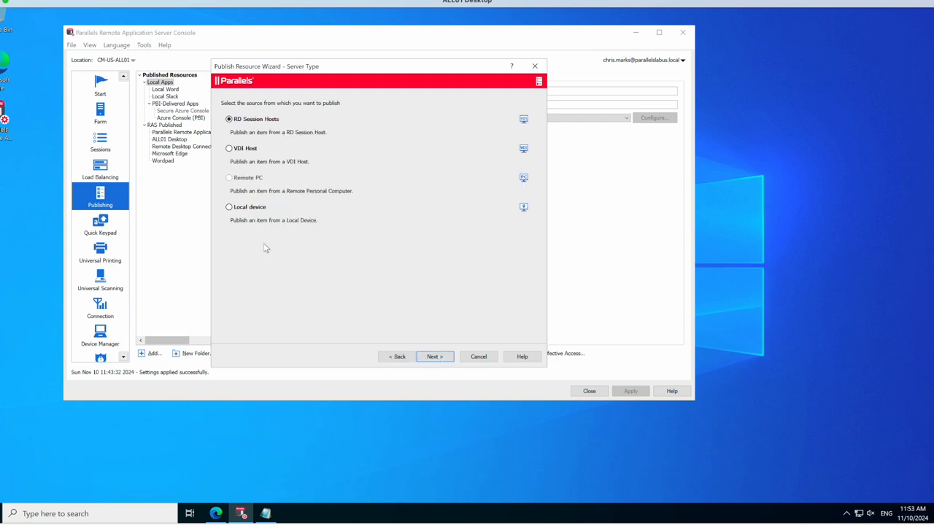
{"action": "left_click", "coordinate": [229, 207]}
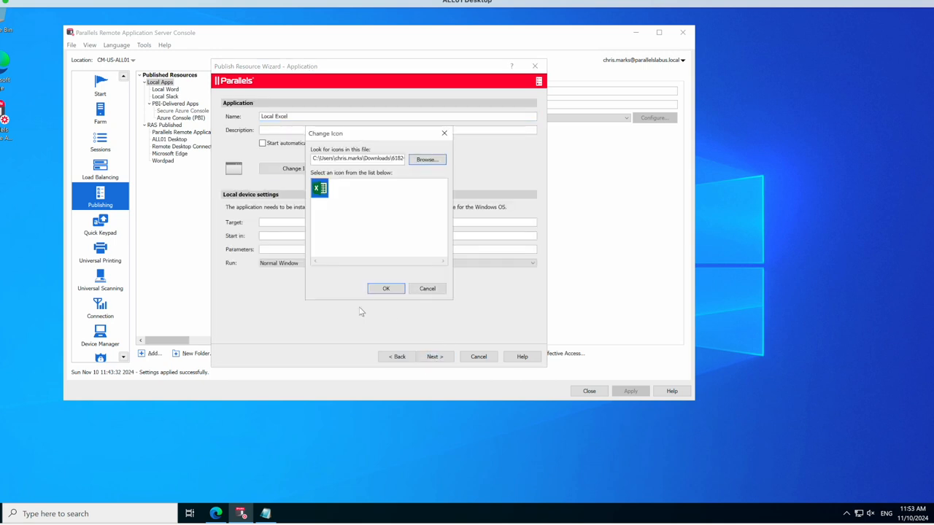
{"action": "left_click", "coordinate": [386, 288]}
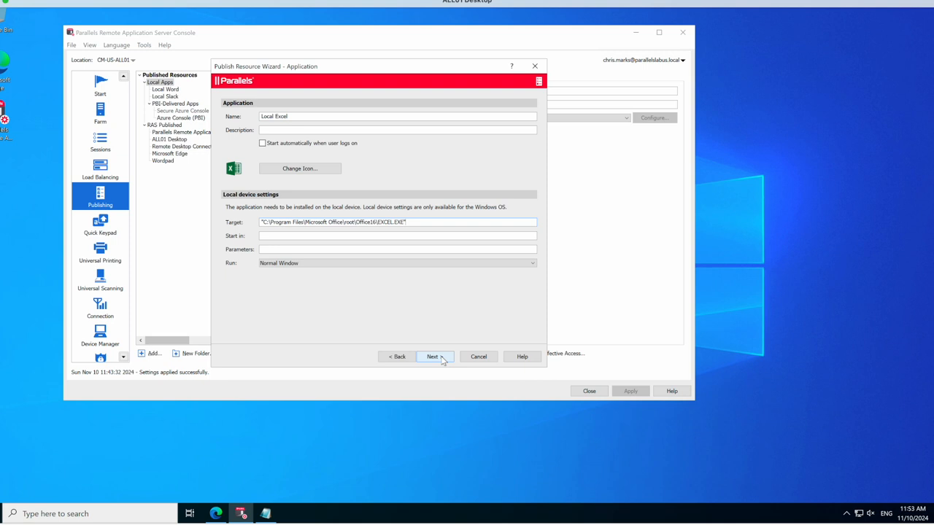
{"action": "left_click", "coordinate": [433, 356]}
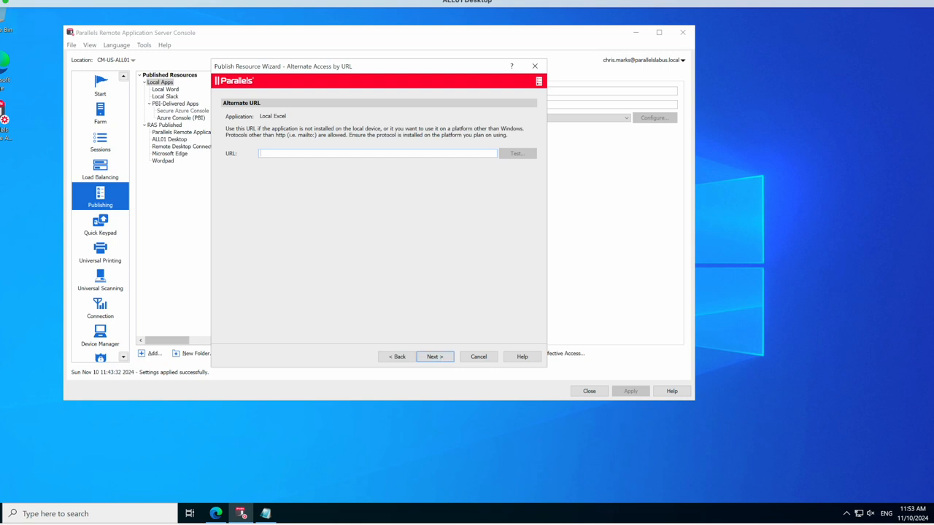
{"action": "type", "text": "https://www.microsoft365.com/launch/excel"}
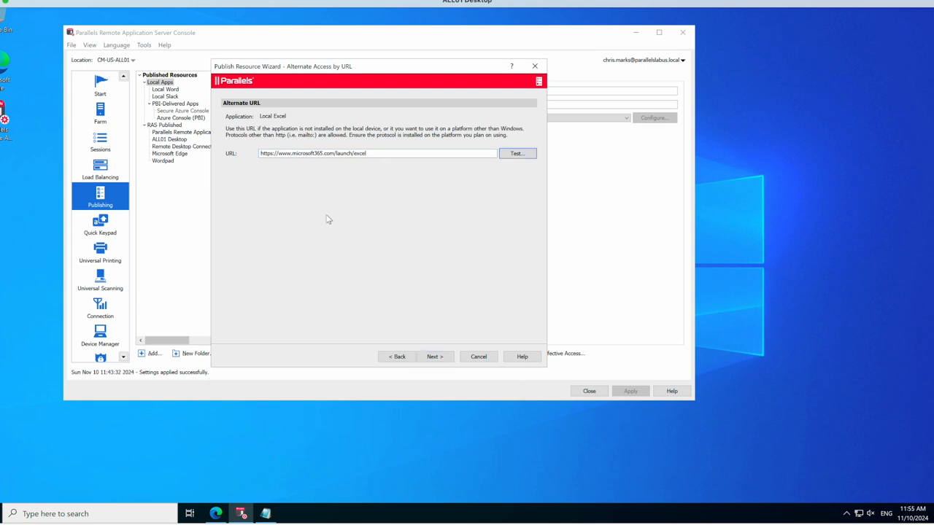
{"action": "mouse_move", "coordinate": [489, 363]}
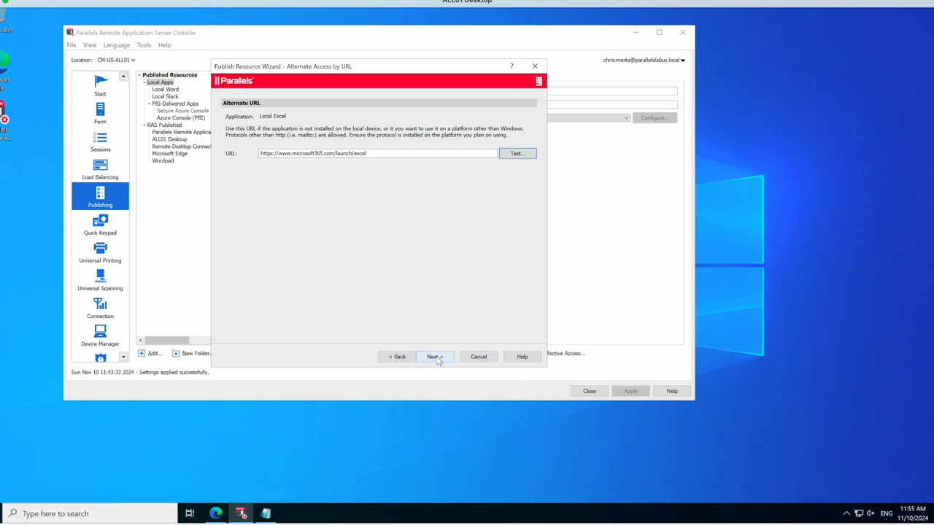
{"action": "left_click", "coordinate": [433, 357]}
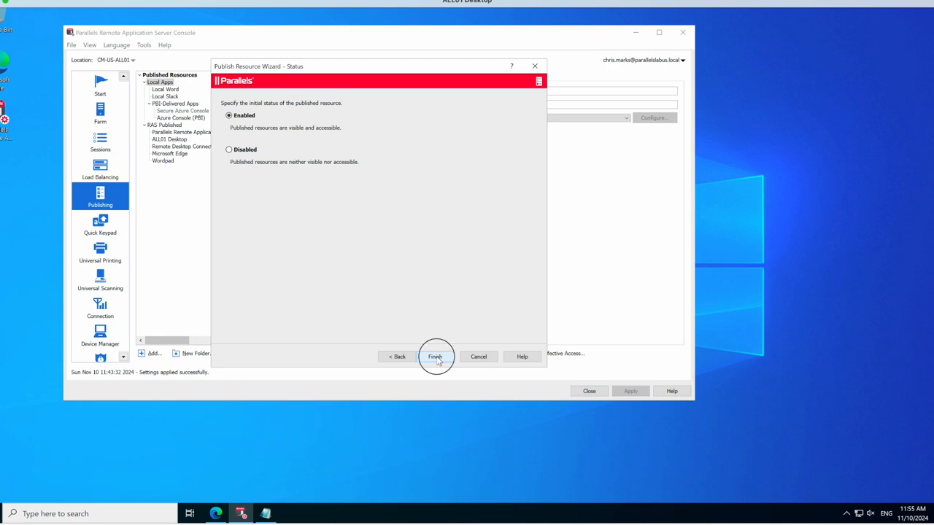
{"action": "left_click", "coordinate": [433, 356]}
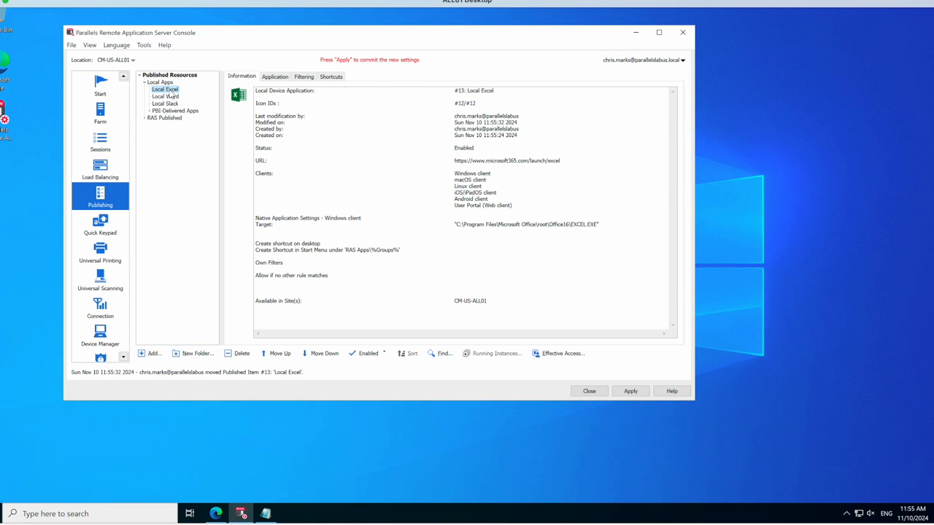
{"action": "mouse_move", "coordinate": [441, 89]}
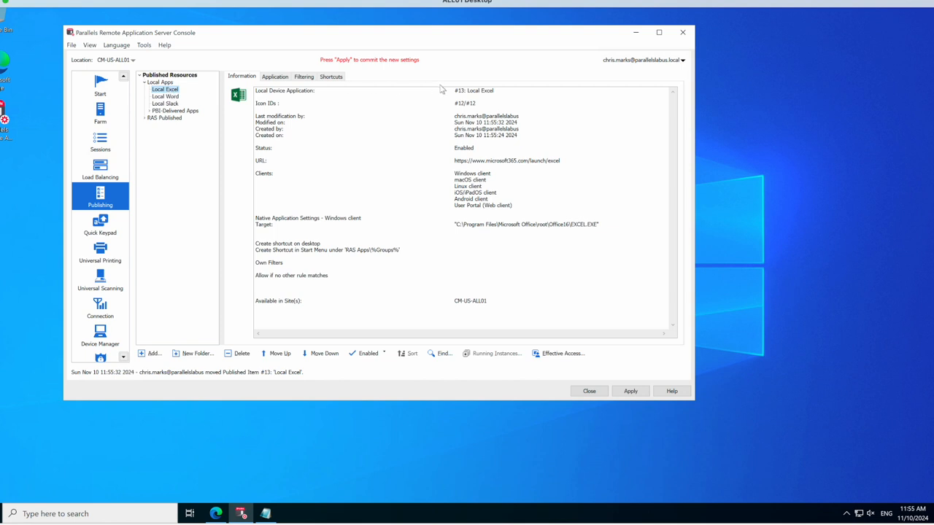
Review Local Excel's shortcut settings and apply the new publishing configuration.
{"action": "left_click", "coordinate": [331, 76]}
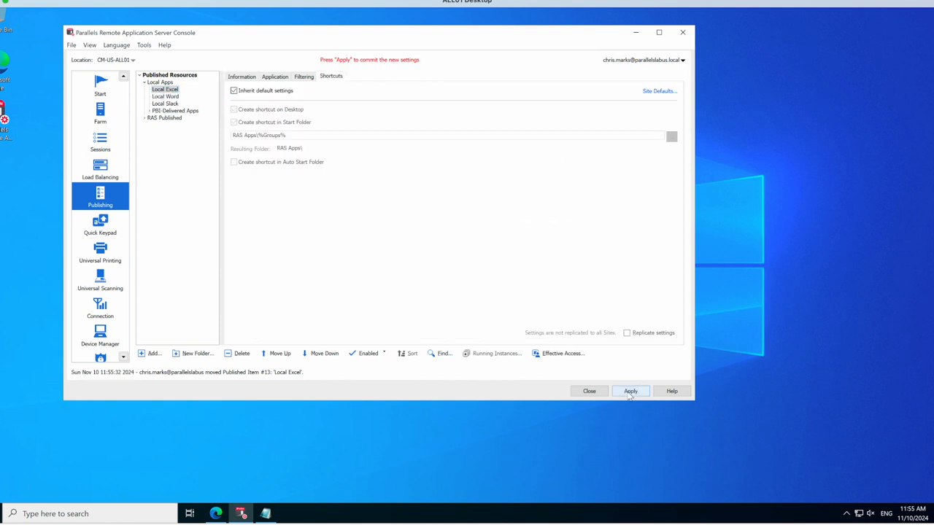
{"action": "left_click", "coordinate": [629, 391]}
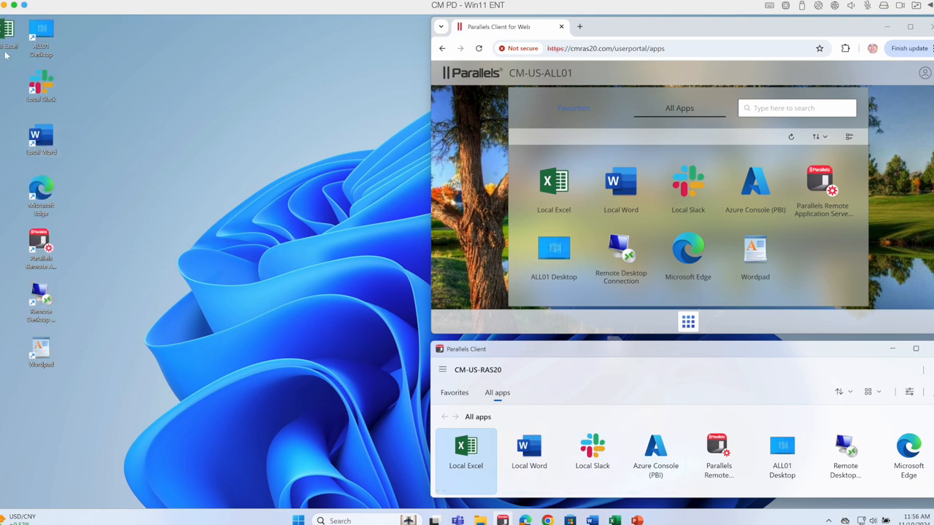
Launch Local Excel from Parallels Client to Excel's start screen, then close Excel.
{"action": "left_click", "coordinate": [553, 182]}
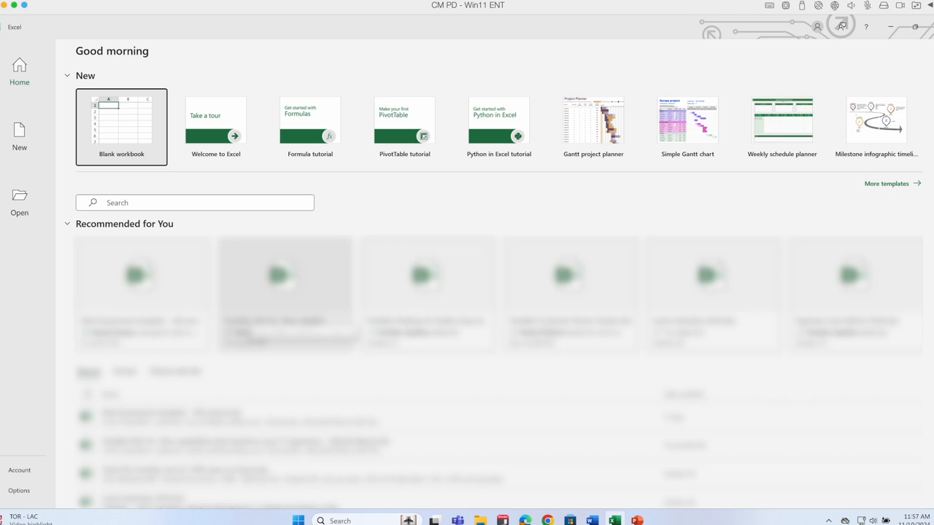
{"action": "mouse_move", "coordinate": [402, 91]}
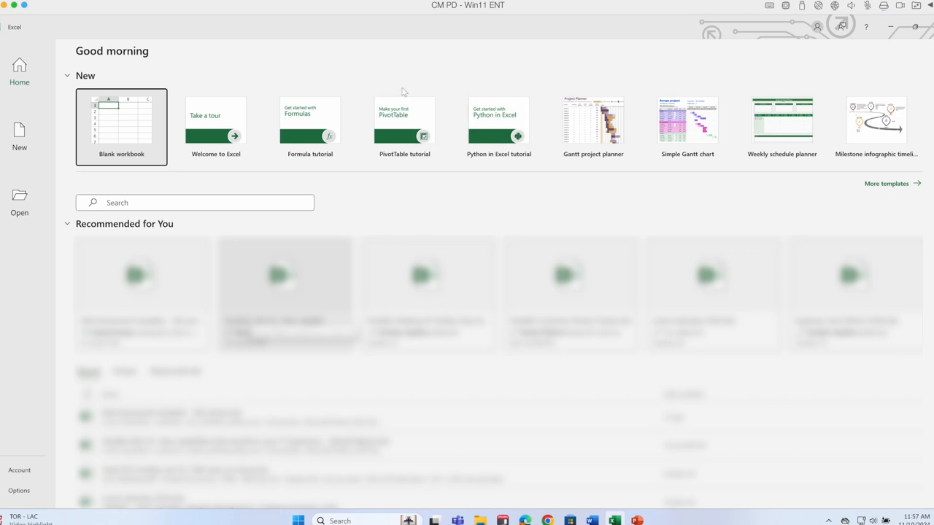
{"action": "mouse_move", "coordinate": [113, 128]}
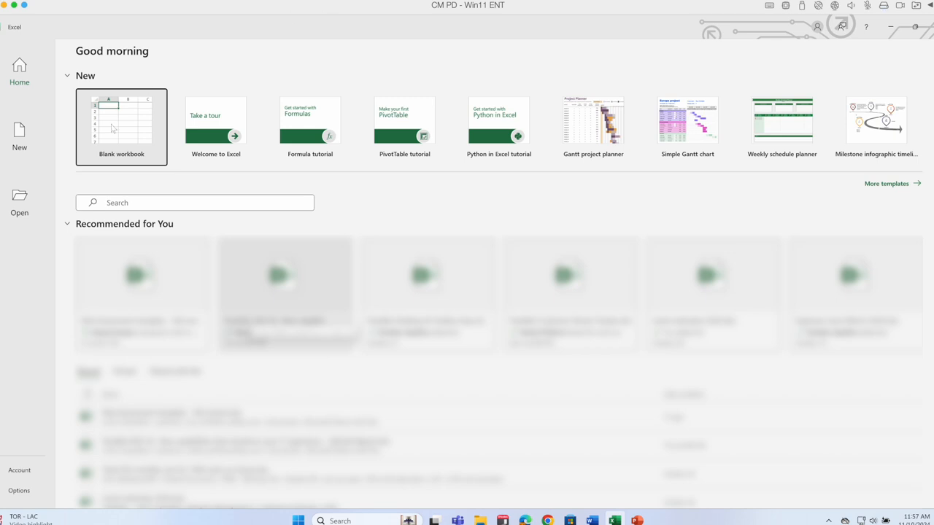
{"action": "left_click", "coordinate": [121, 124]}
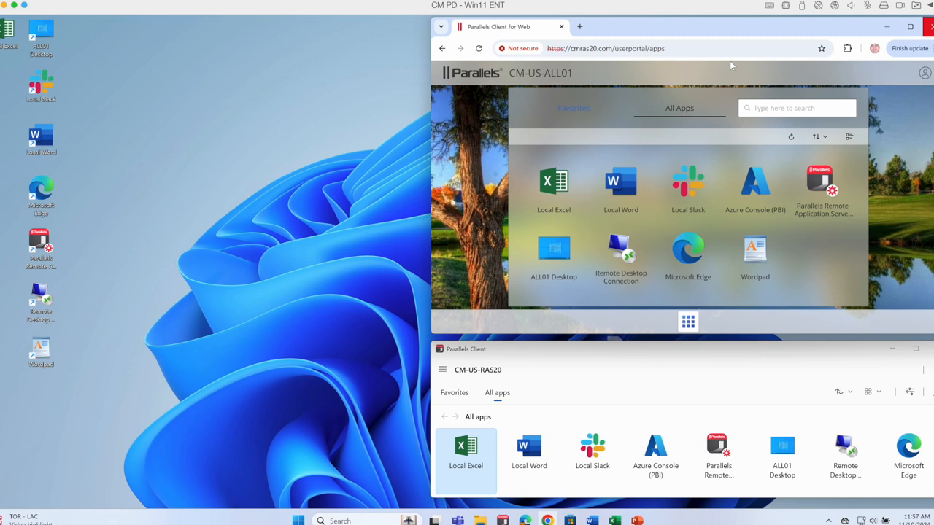
{"action": "mouse_move", "coordinate": [276, 213]}
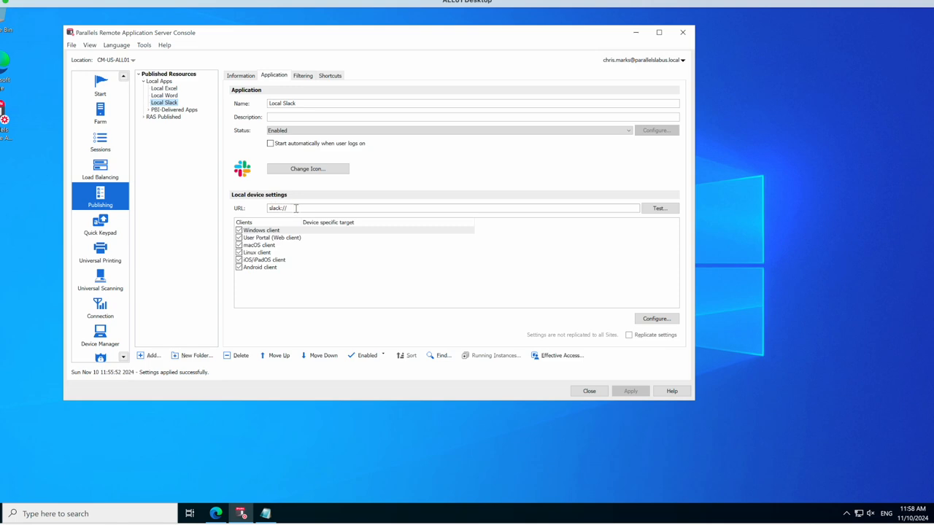
{"action": "mouse_move", "coordinate": [340, 241]}
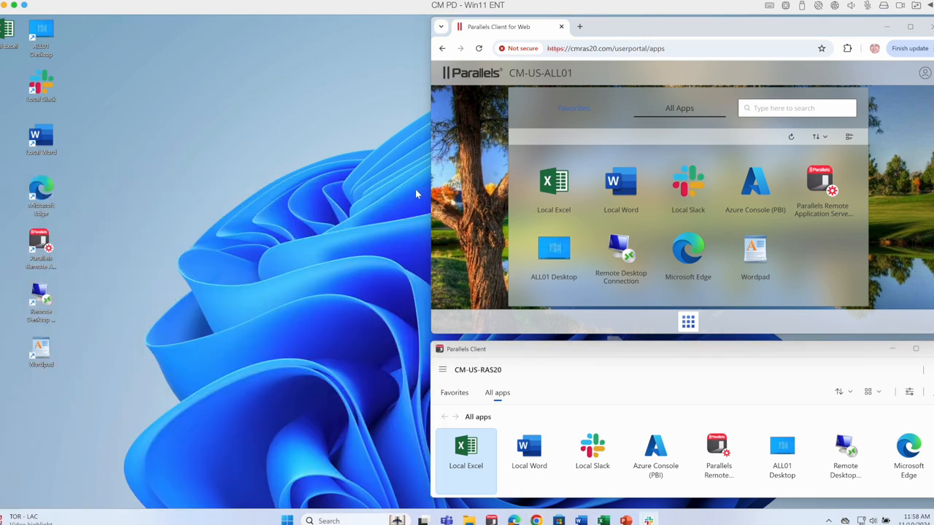
{"action": "mouse_move", "coordinate": [325, 222]}
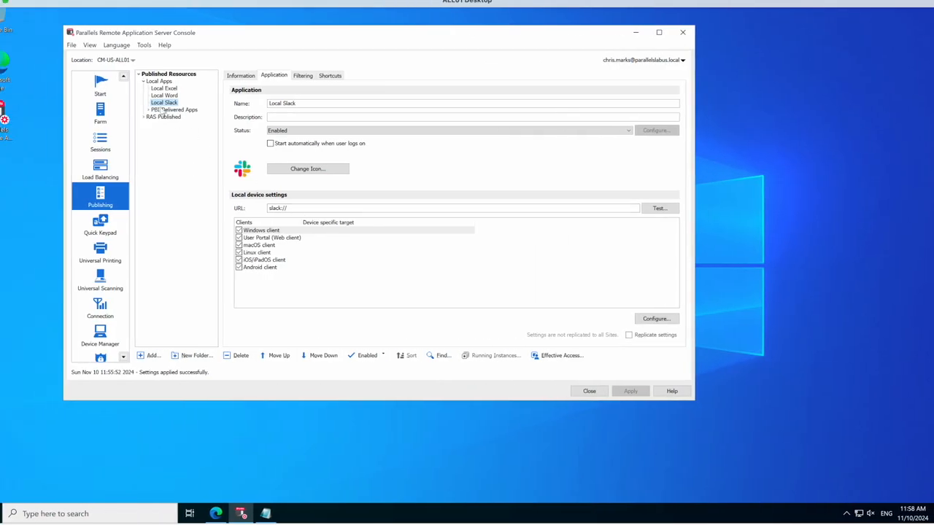
Show Azure Console (PBI) settings under PBI-Delivered Apps, with its pbi.parallels.com URL and Chrome target.
{"action": "left_click", "coordinate": [145, 110]}
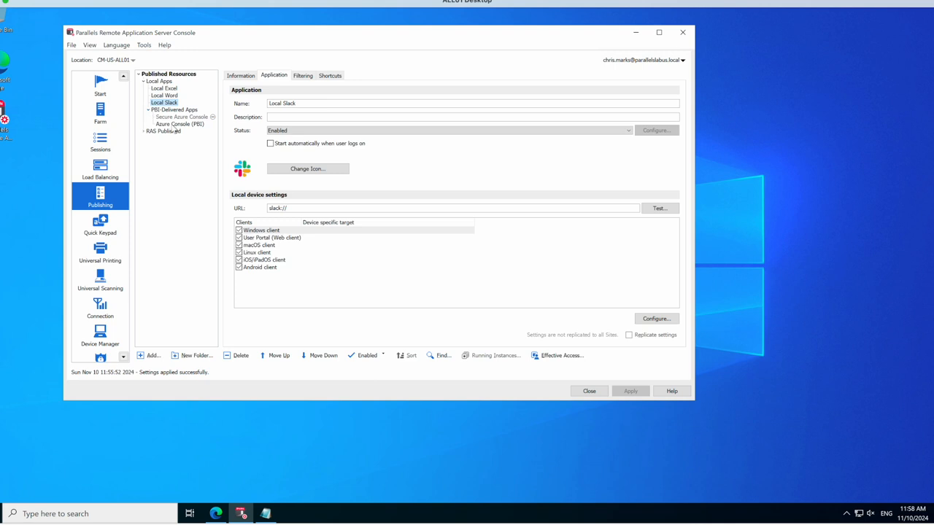
{"action": "left_click", "coordinate": [180, 124]}
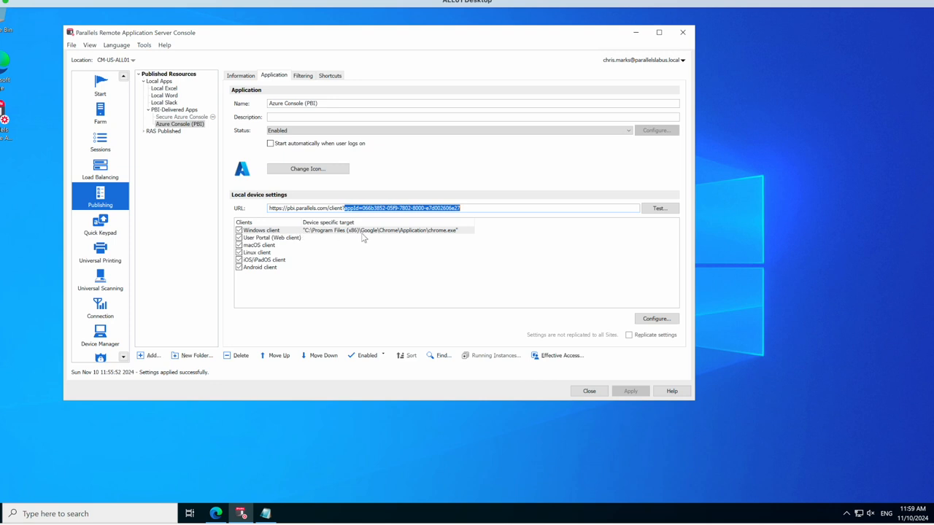
{"action": "left_click", "coordinate": [260, 230]}
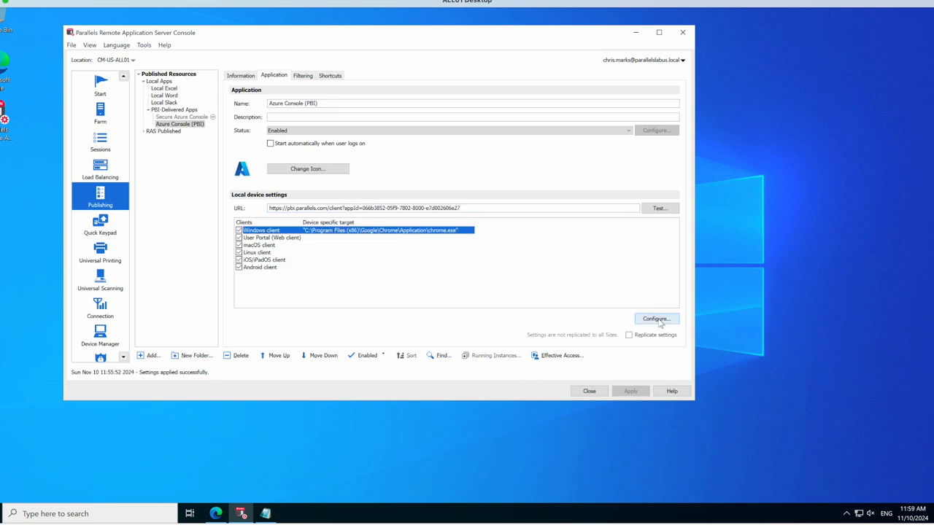
{"action": "left_click", "coordinate": [654, 318]}
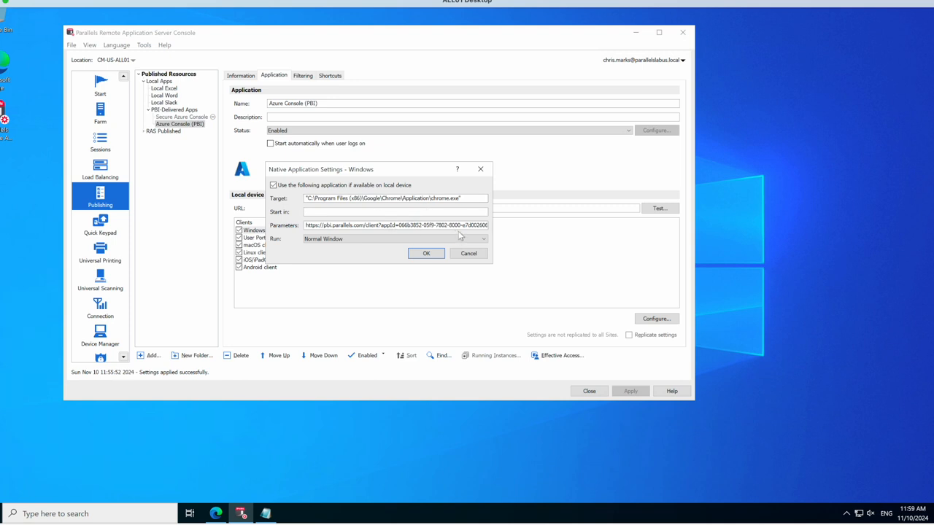
{"action": "left_click", "coordinate": [481, 239]}
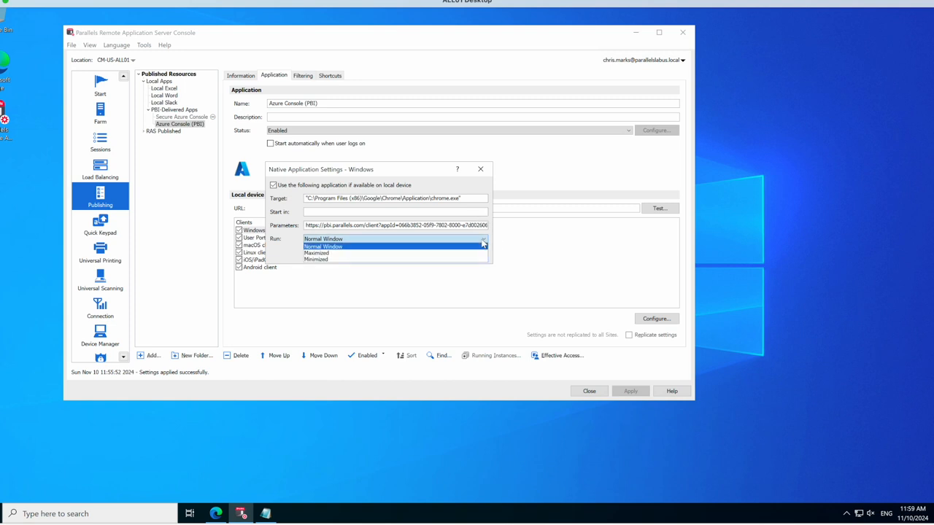
{"action": "left_click", "coordinate": [323, 246]}
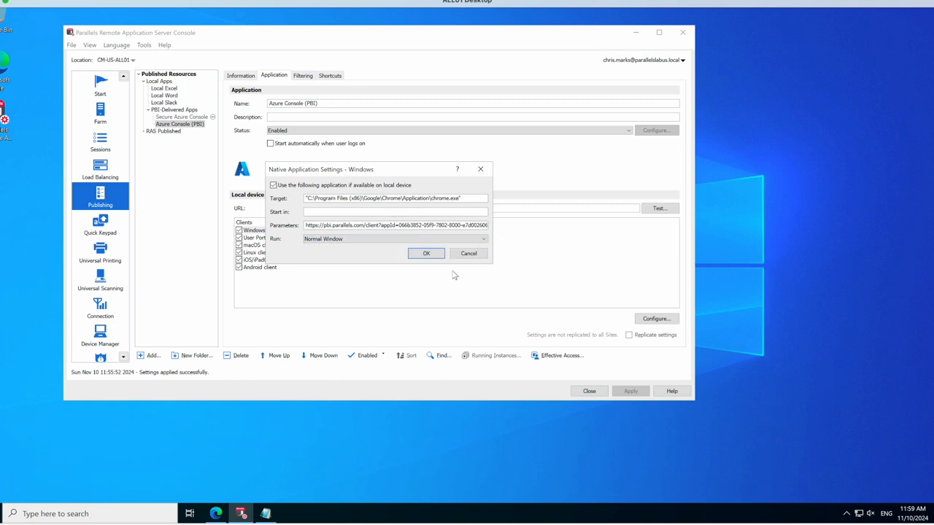
{"action": "left_click", "coordinate": [426, 253]}
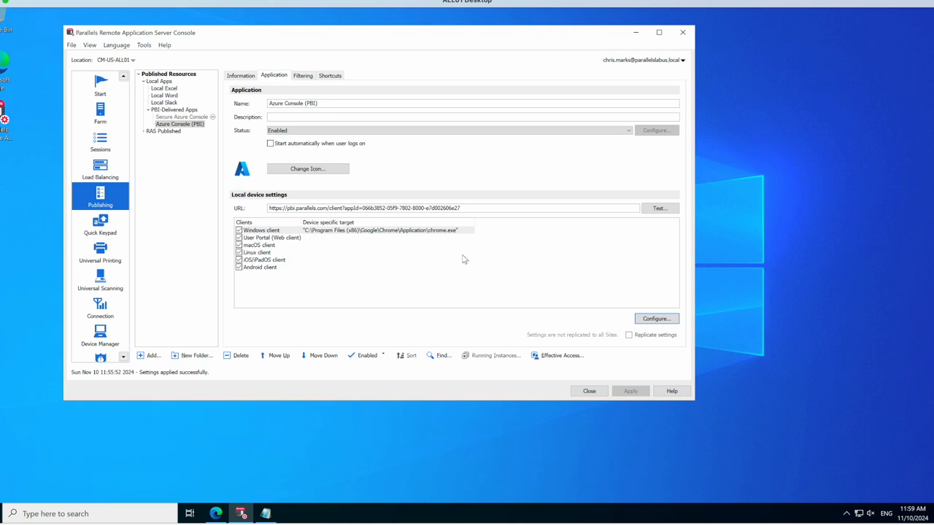
{"action": "mouse_move", "coordinate": [560, 261]}
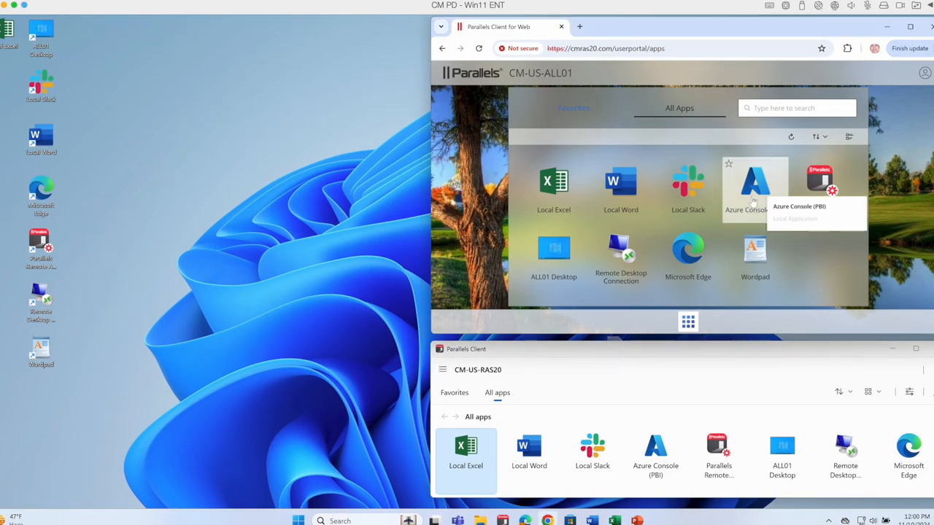
{"action": "mouse_move", "coordinate": [780, 193]}
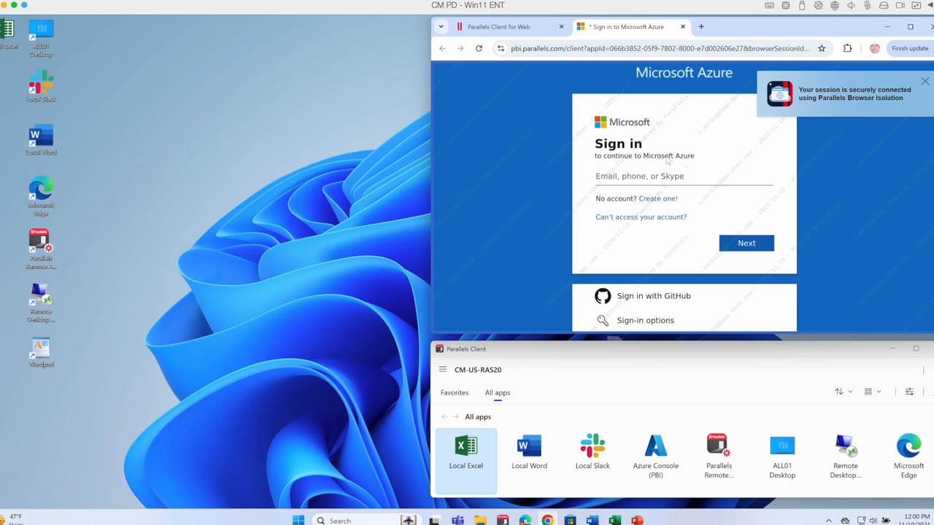
View the Microsoft Azure sign-in tab, then return to the Parallels Client web portal tab.
{"action": "left_click", "coordinate": [638, 176]}
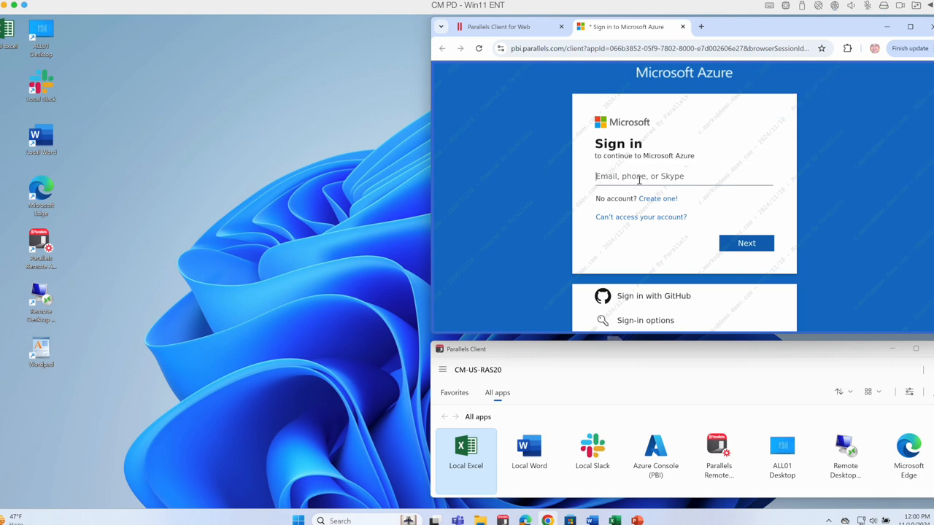
{"action": "mouse_move", "coordinate": [644, 295]}
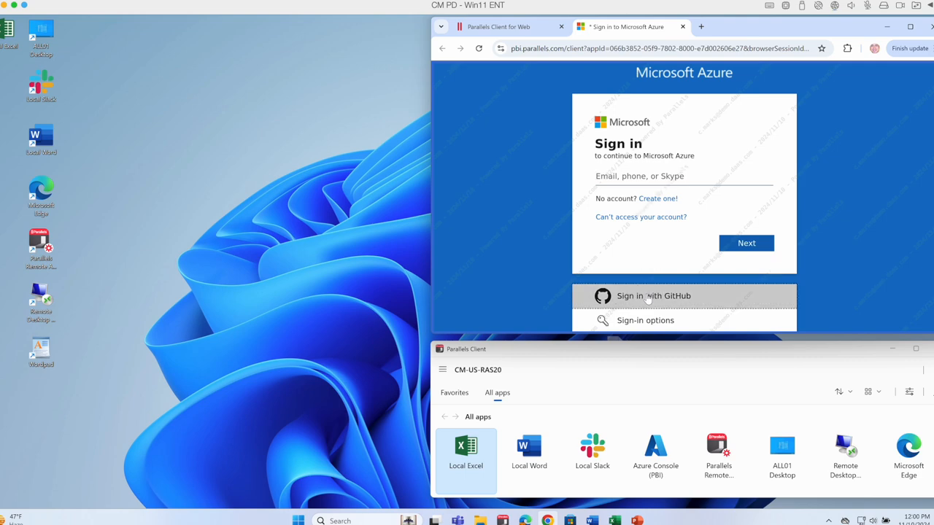
{"action": "left_click", "coordinate": [653, 295]}
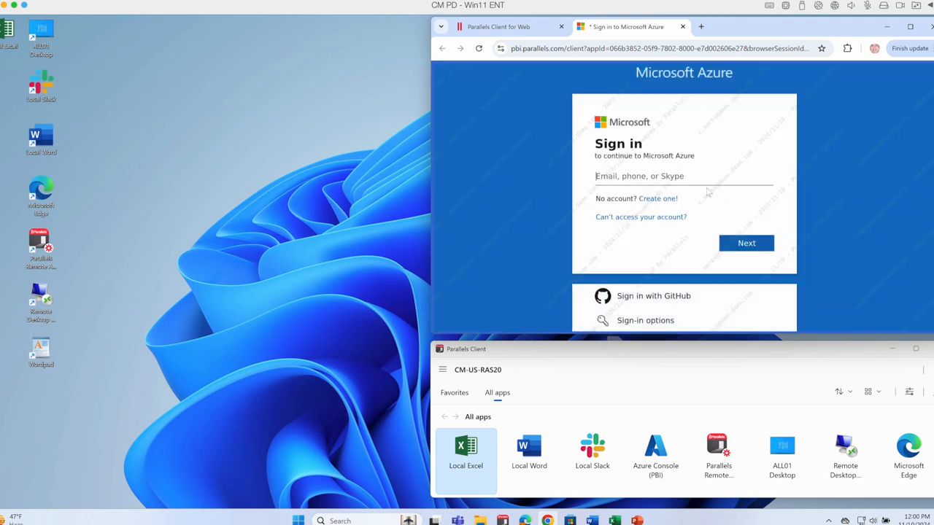
{"action": "left_click", "coordinate": [498, 27]}
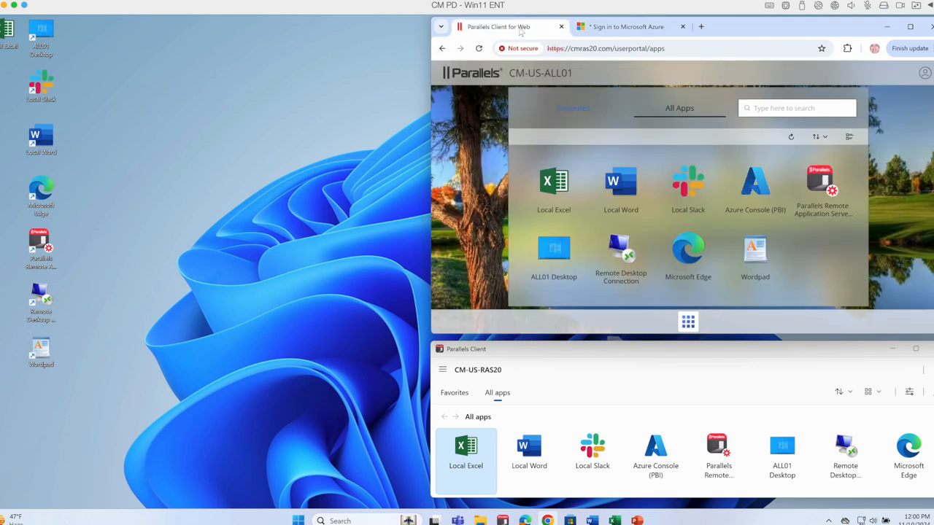